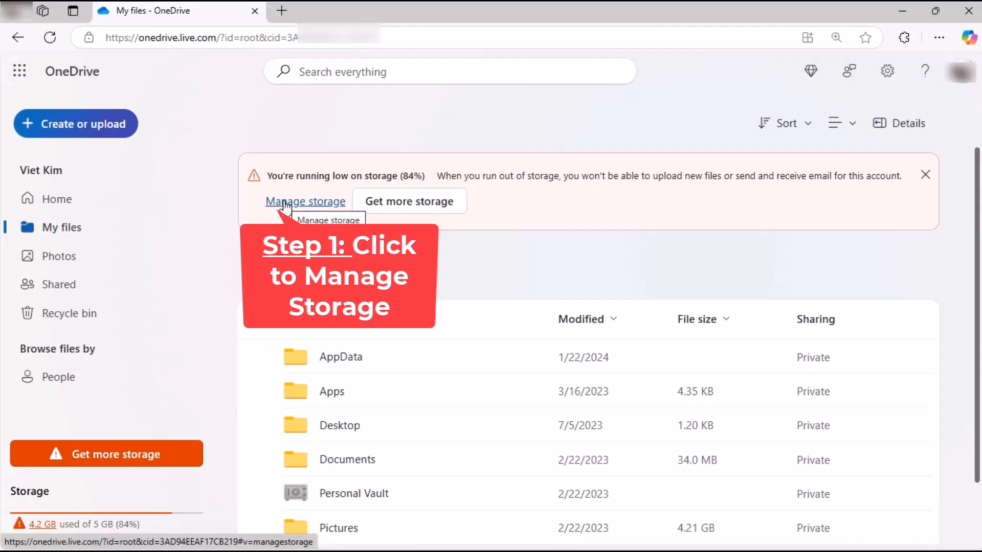
# - Reach the Manage storage page reporting 4.2 GB of 5 GB used (84%)
pyautogui.click(305, 202)
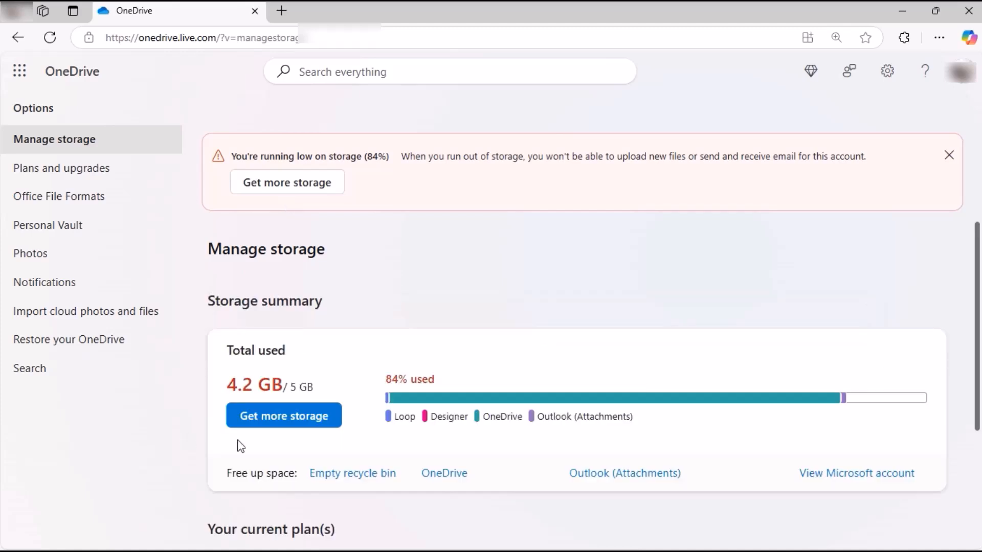
pyautogui.moveTo(469, 436)
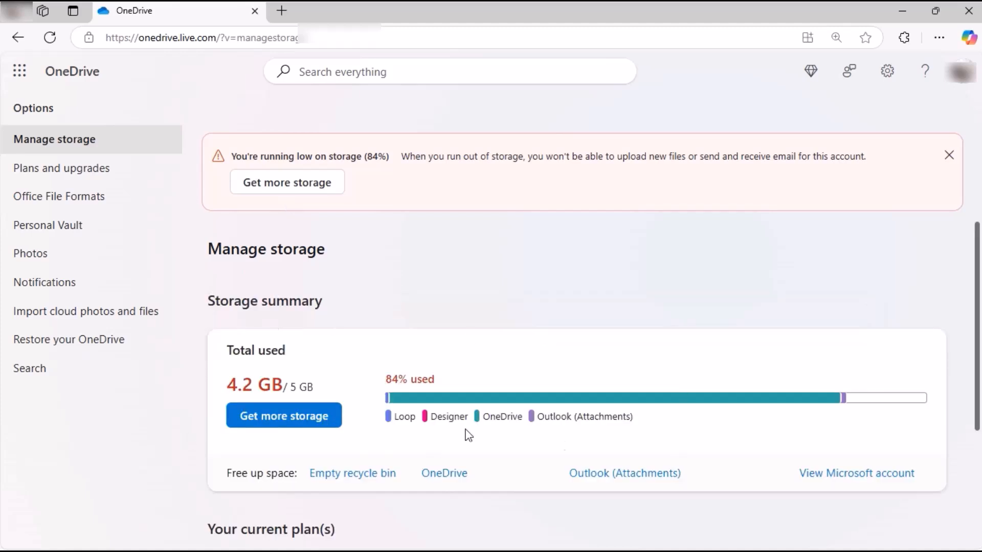
pyautogui.moveTo(351, 473)
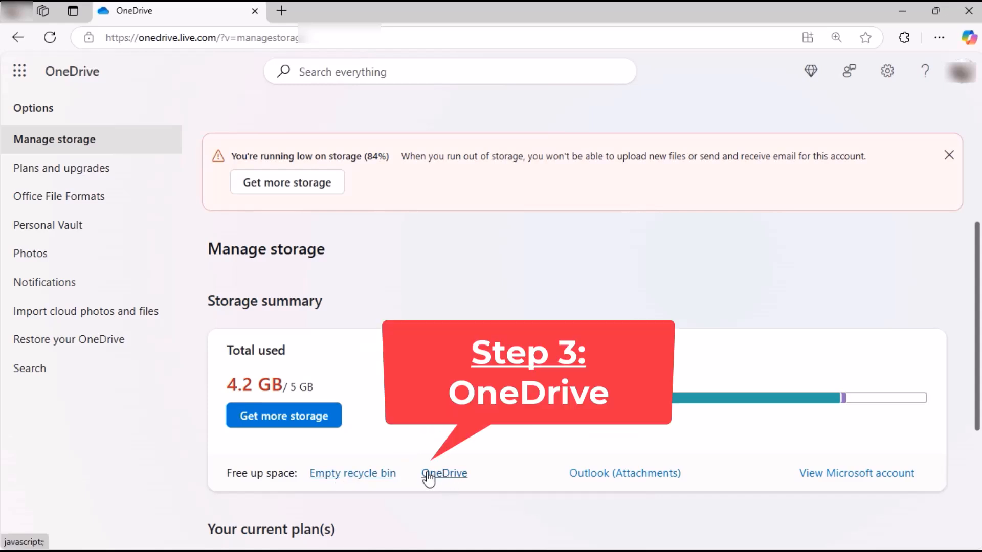
# - List the 200 largest files, select them all, then clear the selection again
pyautogui.click(446, 473)
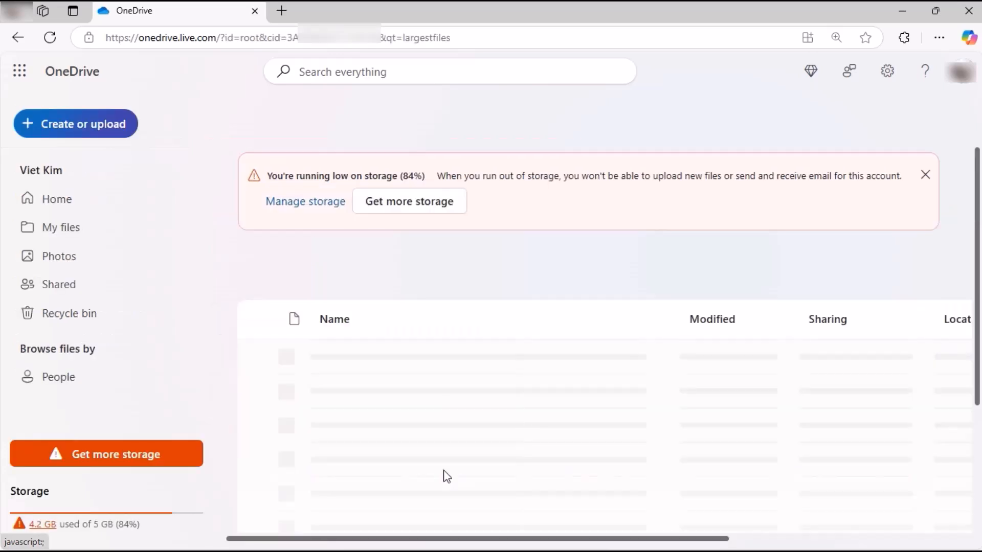
pyautogui.moveTo(389, 258)
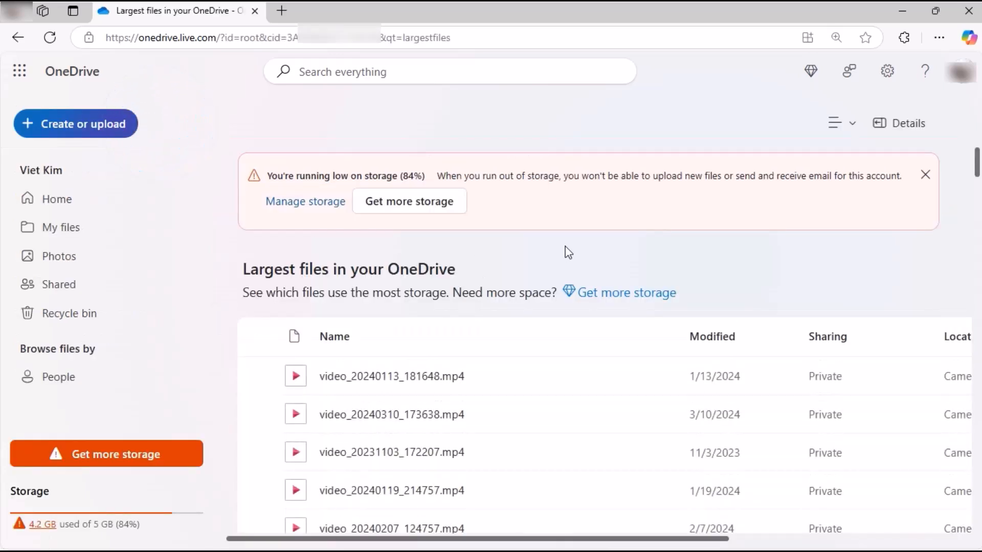
pyautogui.scroll(-3)
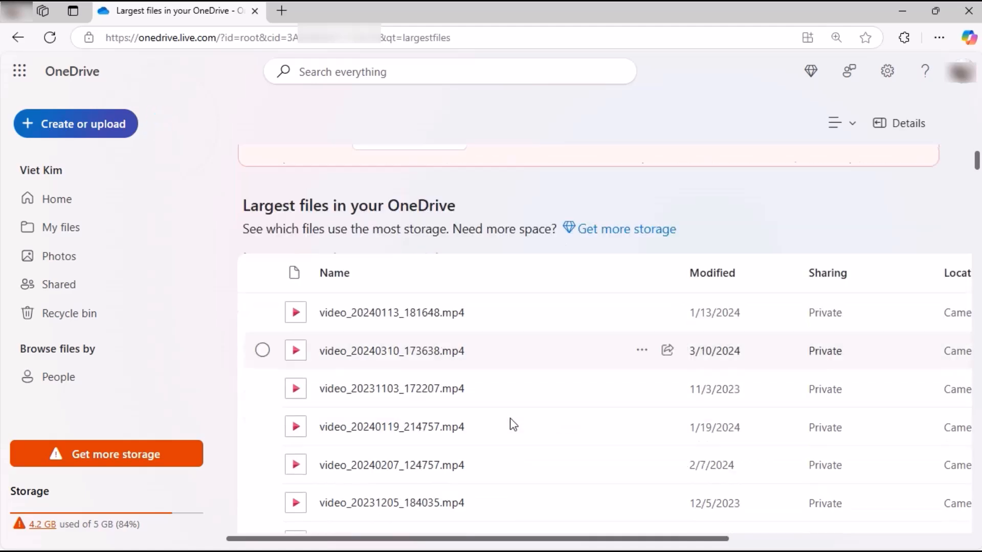
pyautogui.scroll(-3)
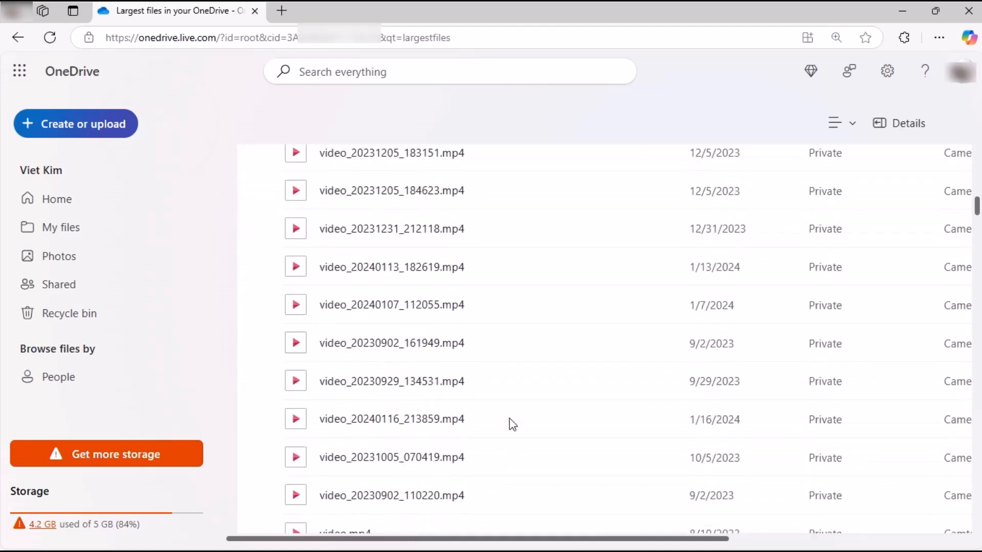
pyautogui.click(262, 337)
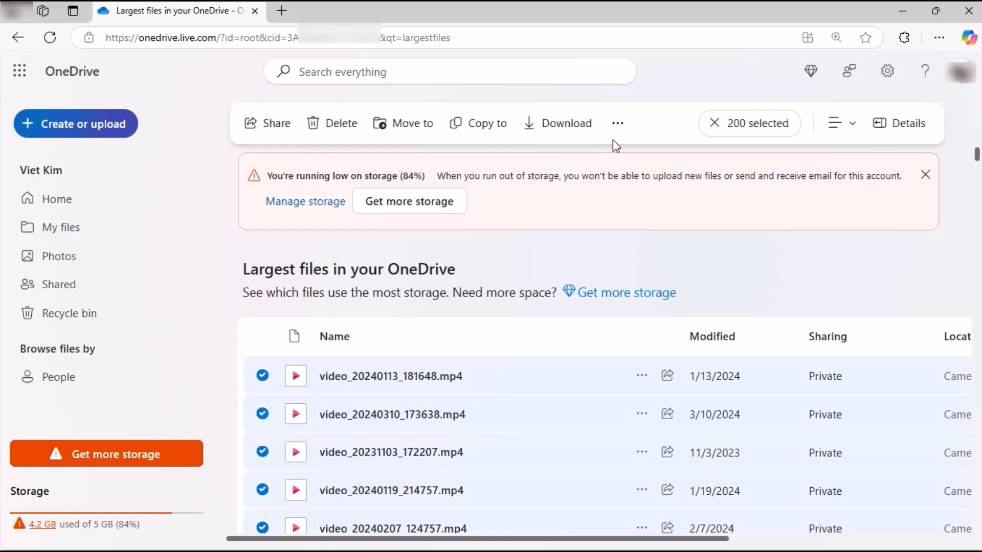
pyautogui.click(617, 122)
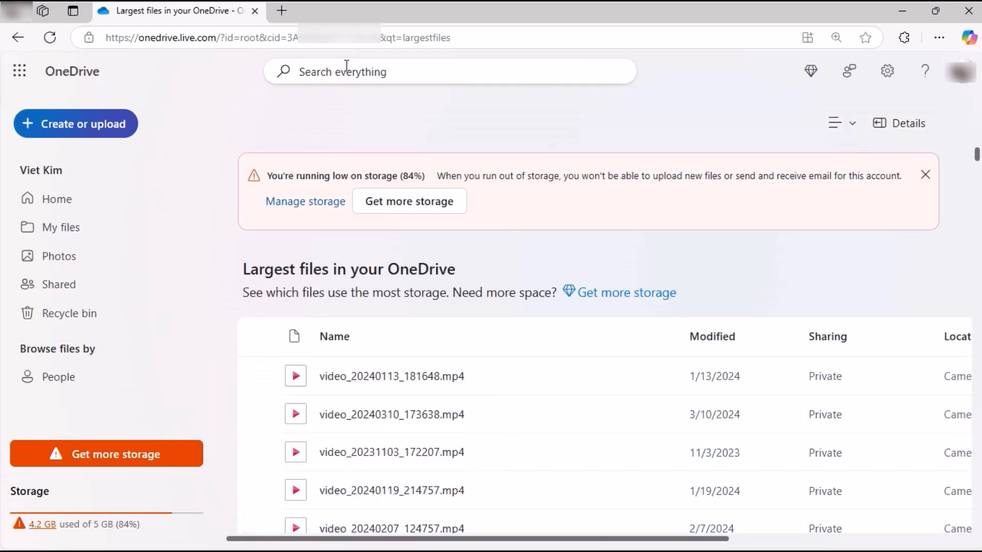
# - Search for 'video', select every result and download them as a backup archive kept on the computer
pyautogui.write('video')
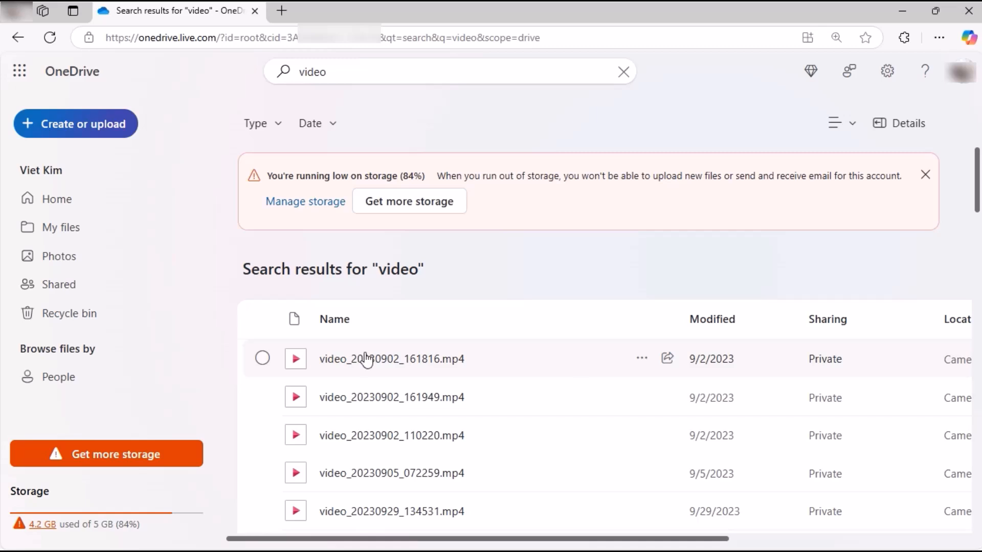
pyautogui.click(262, 319)
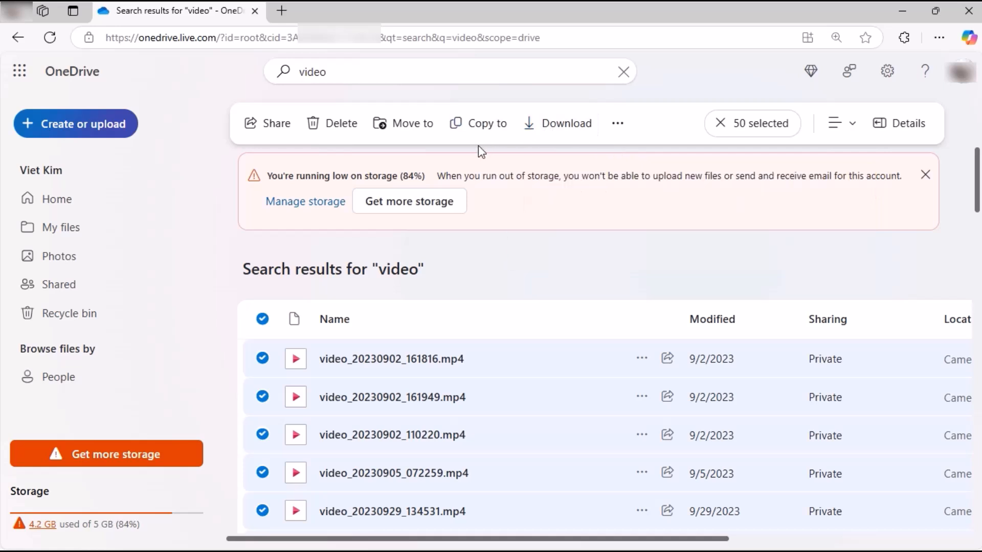
pyautogui.click(906, 37)
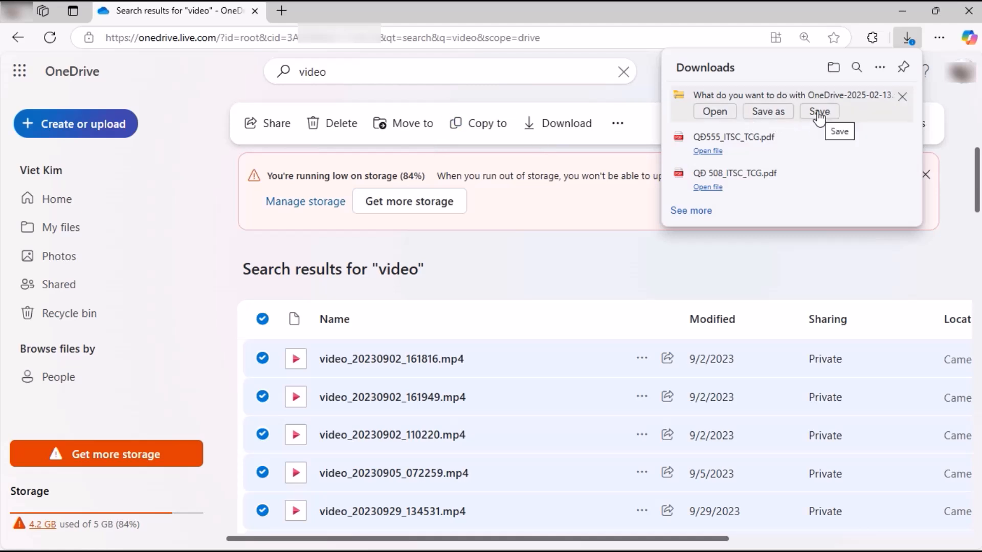
pyautogui.click(818, 111)
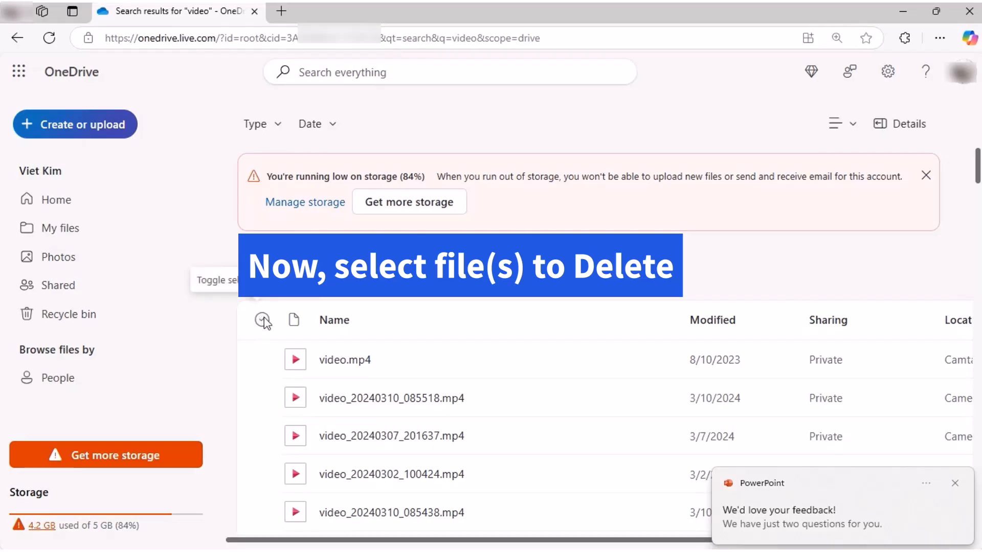
# - Delete all 71 selected video results with confirmation, then go to the Recycle bin
pyautogui.click(262, 320)
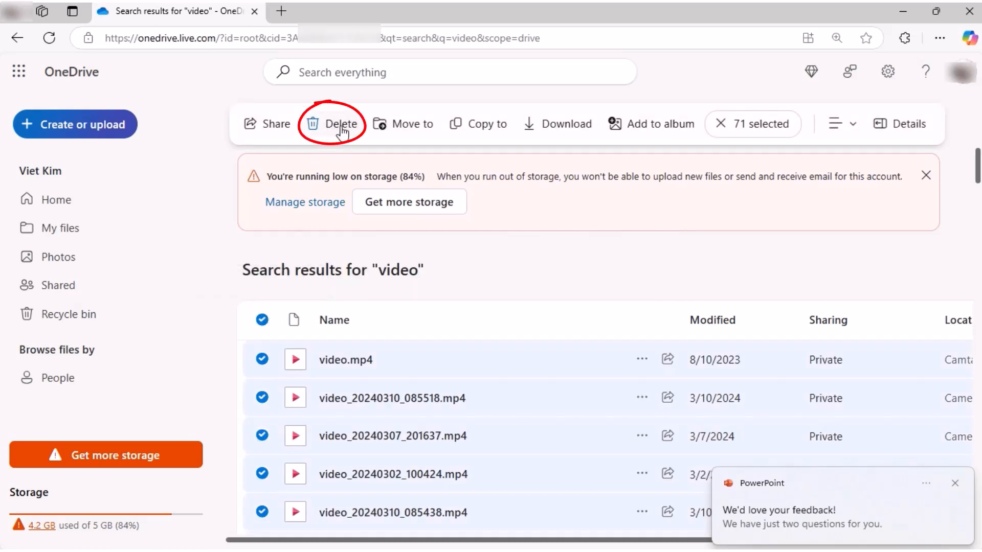
pyautogui.click(340, 124)
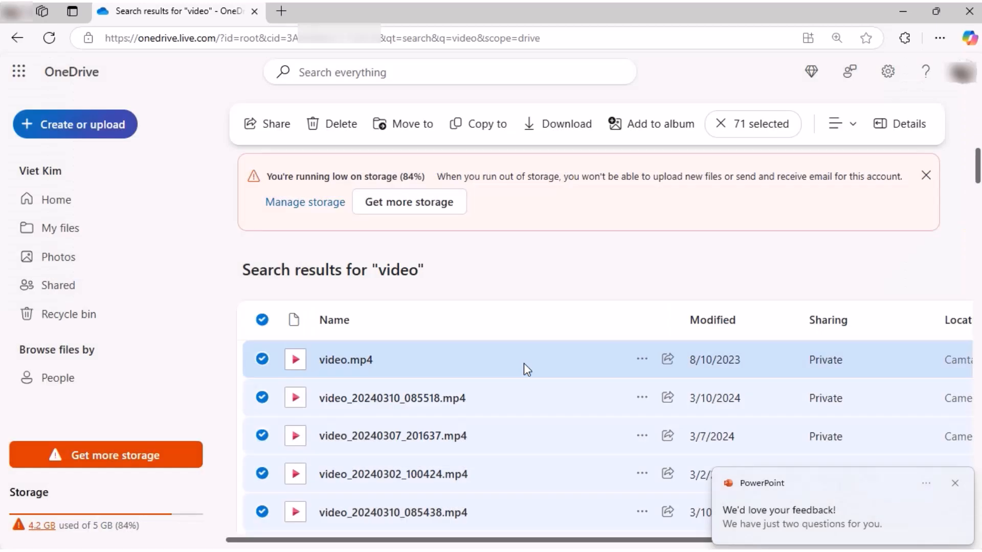
pyautogui.click(332, 124)
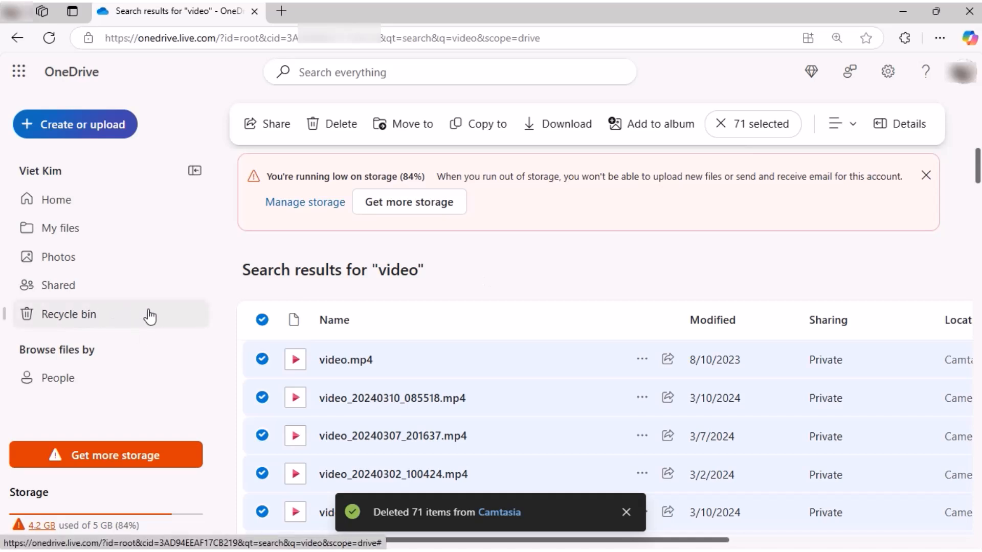
pyautogui.click(69, 314)
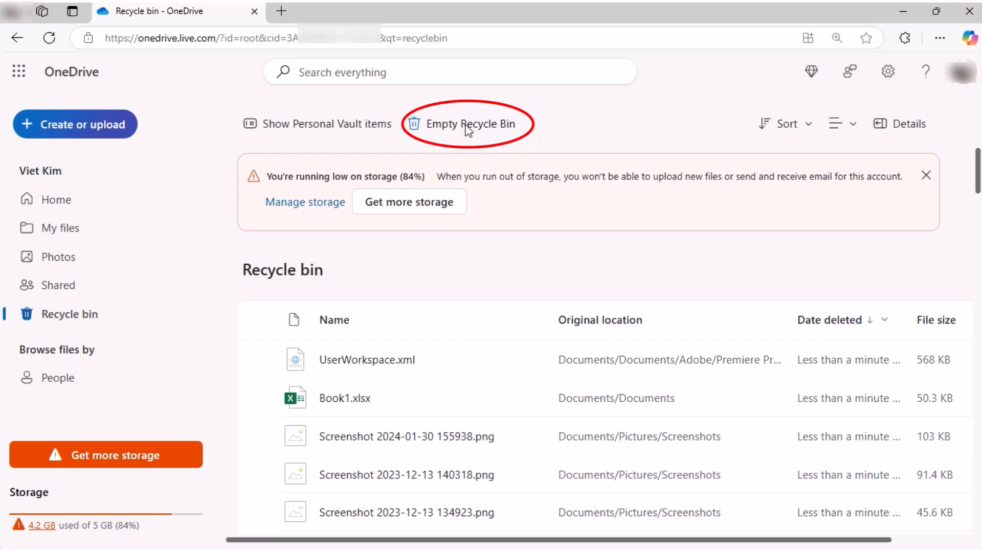
# - Empty the Recycle bin and refresh so storage reads 0.7 GB of 5 GB (14%)
pyautogui.click(466, 124)
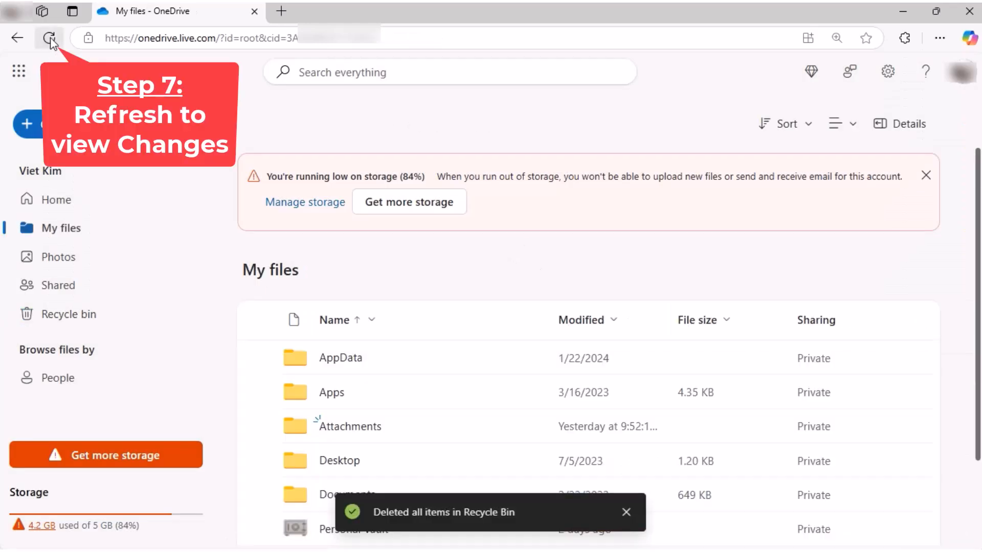
pyautogui.click(50, 38)
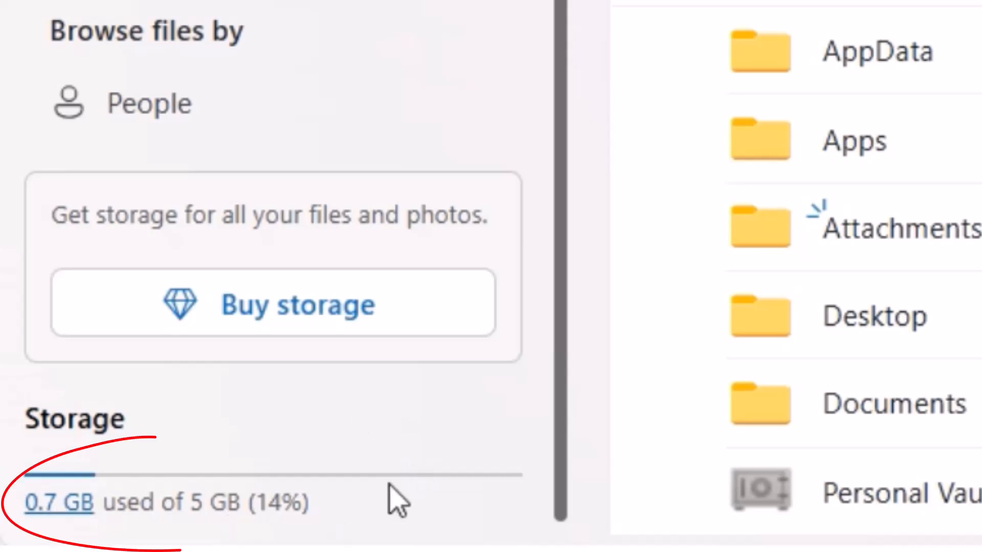
pyautogui.moveTo(300, 513)
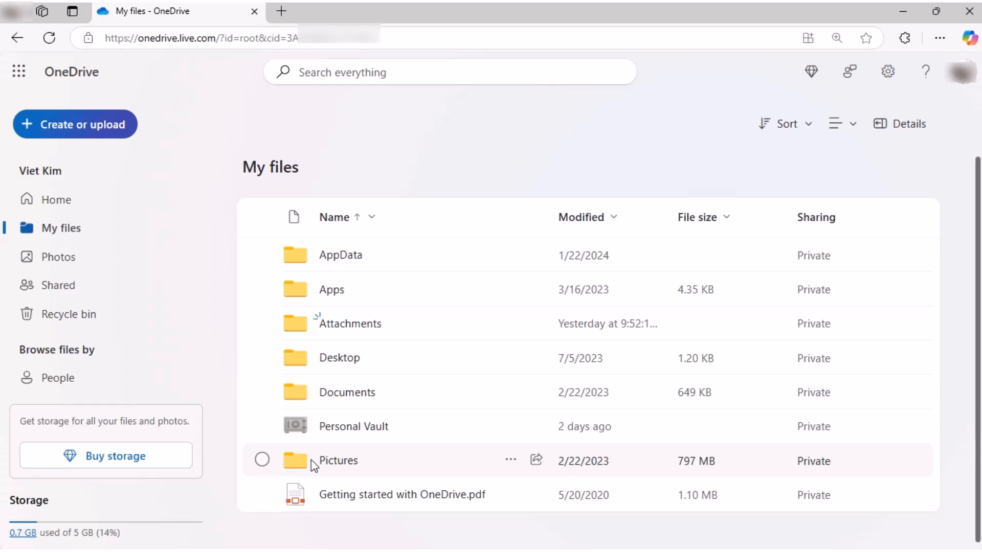
pyautogui.moveTo(262, 460)
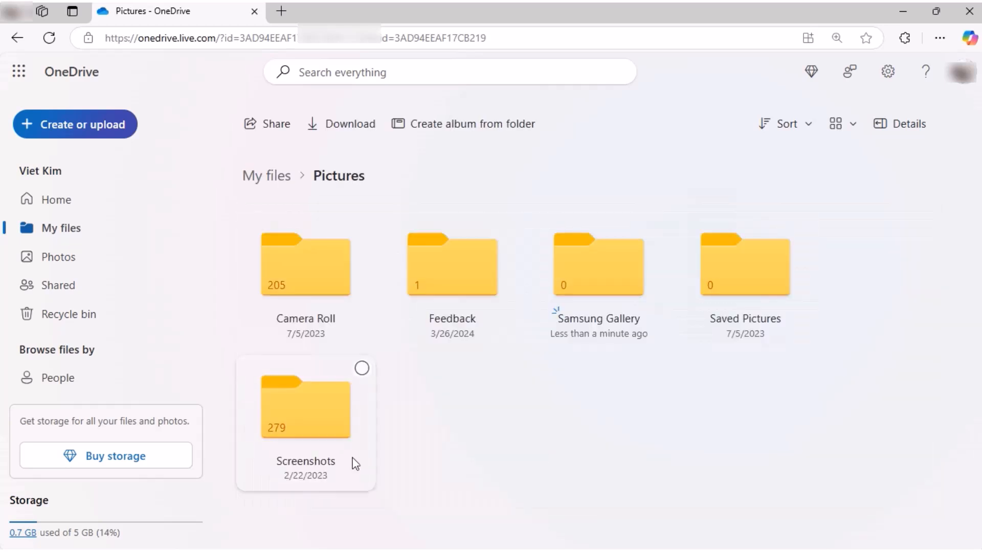
pyautogui.moveTo(319, 263)
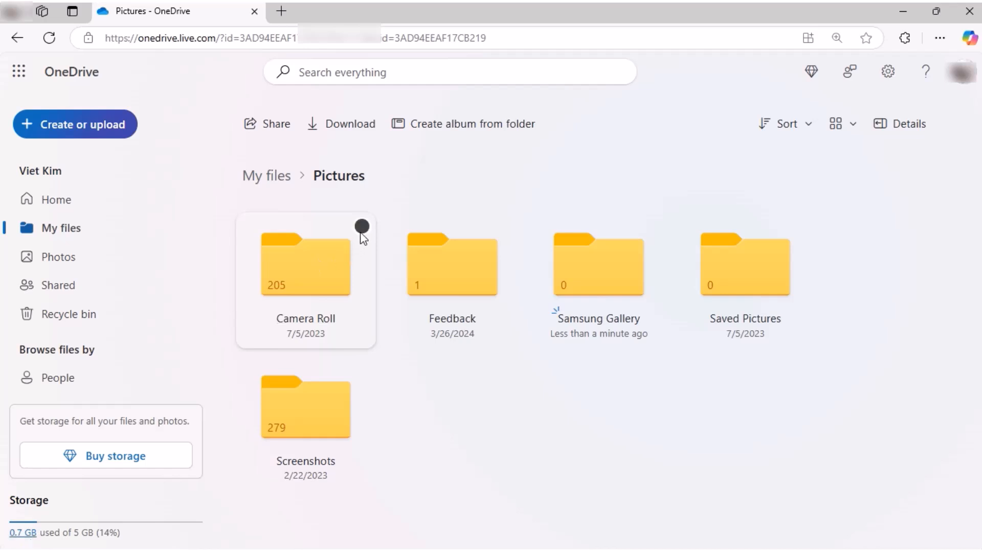
# - Select Camera Roll and Screenshots in Pictures and download them as one zip saved to the computer
pyautogui.click(362, 227)
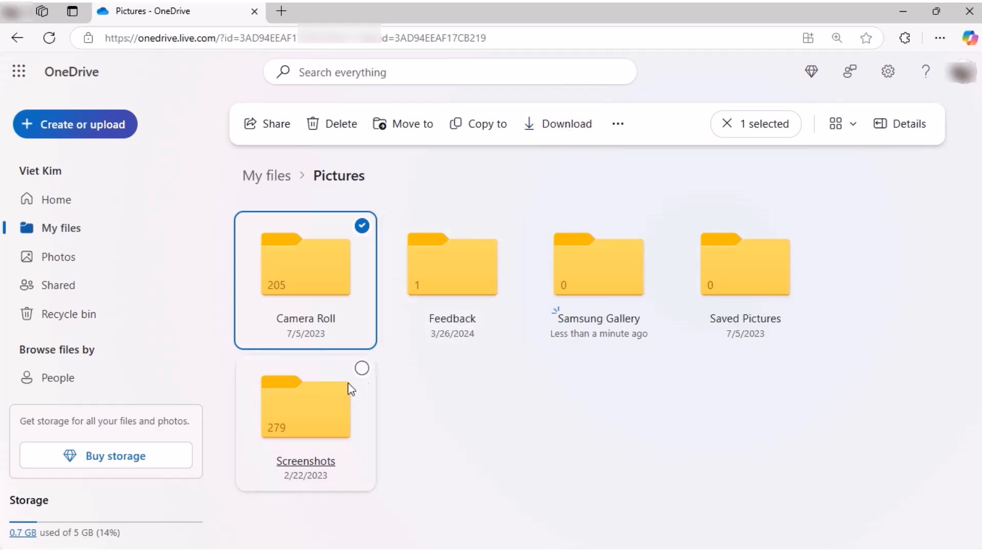
pyautogui.click(362, 369)
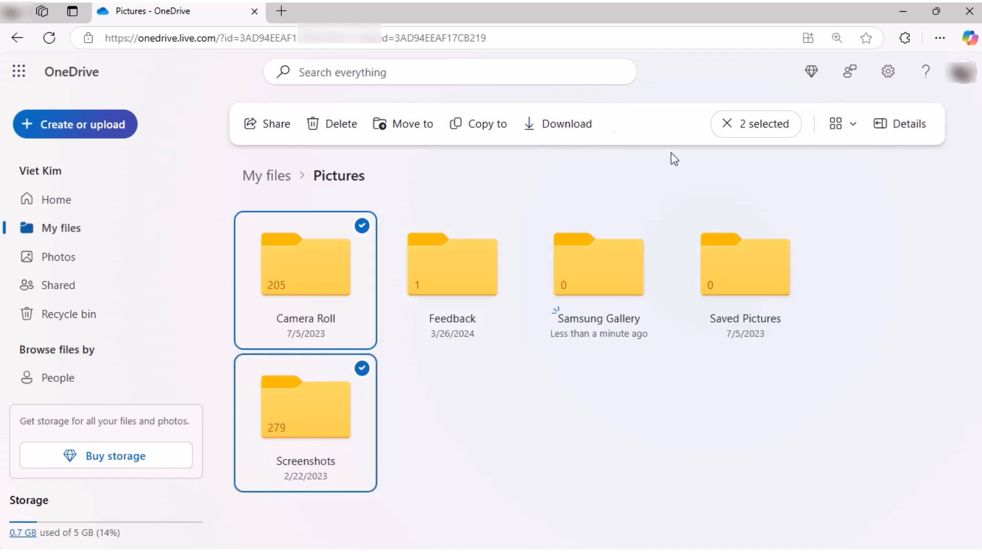
pyautogui.moveTo(561, 124)
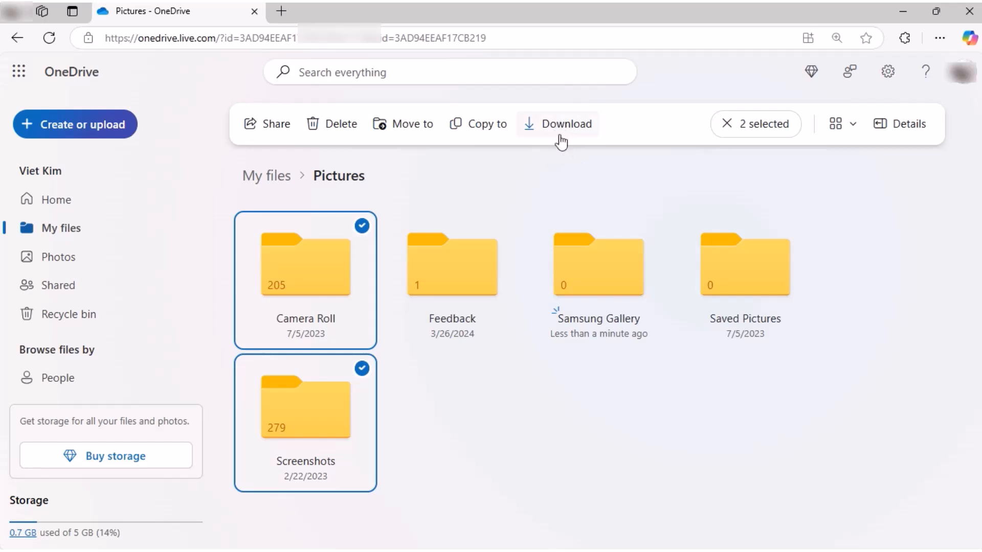
pyautogui.click(562, 123)
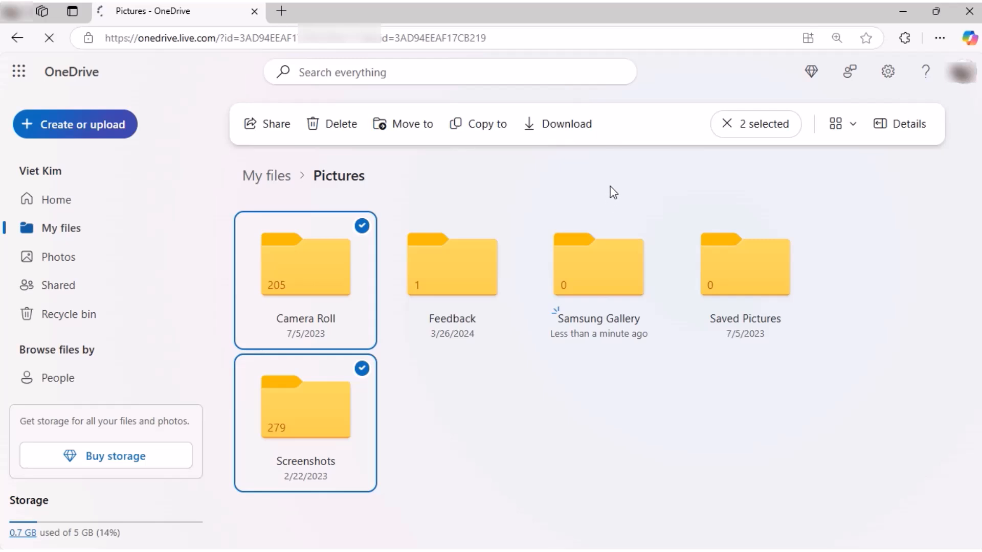
pyautogui.click(558, 123)
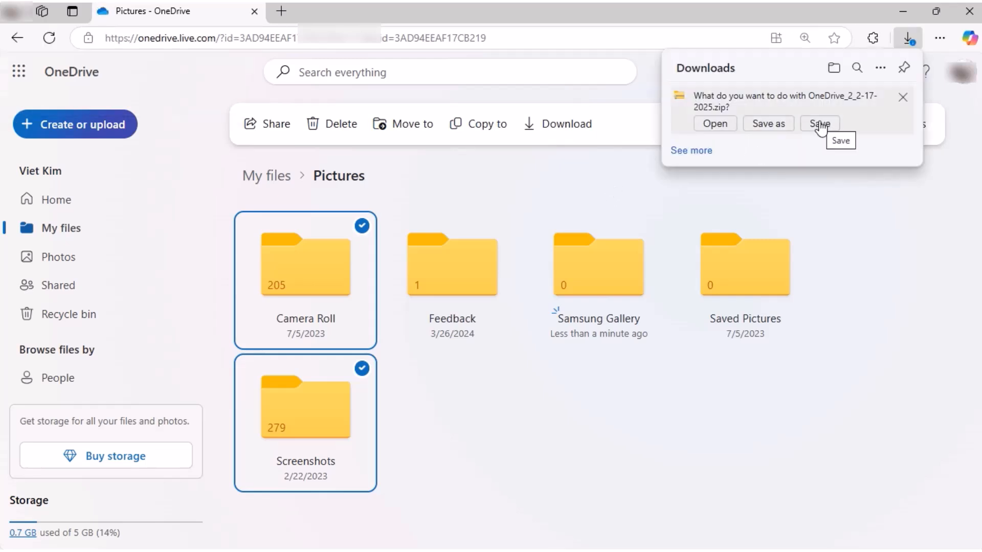
pyautogui.click(819, 124)
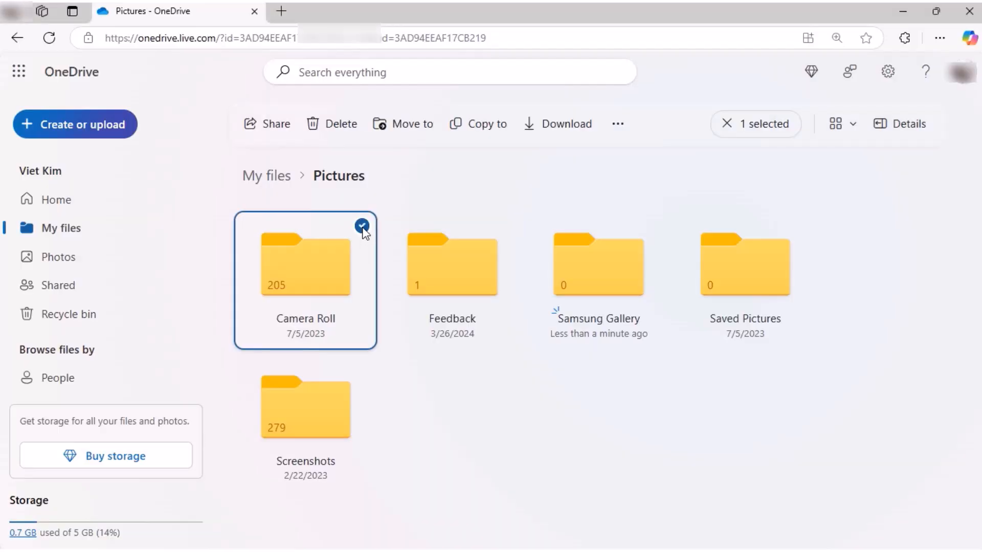
# - Delete Camera Roll and Screenshots with confirmation, then go to the Recycle bin to empty it
pyautogui.click(362, 369)
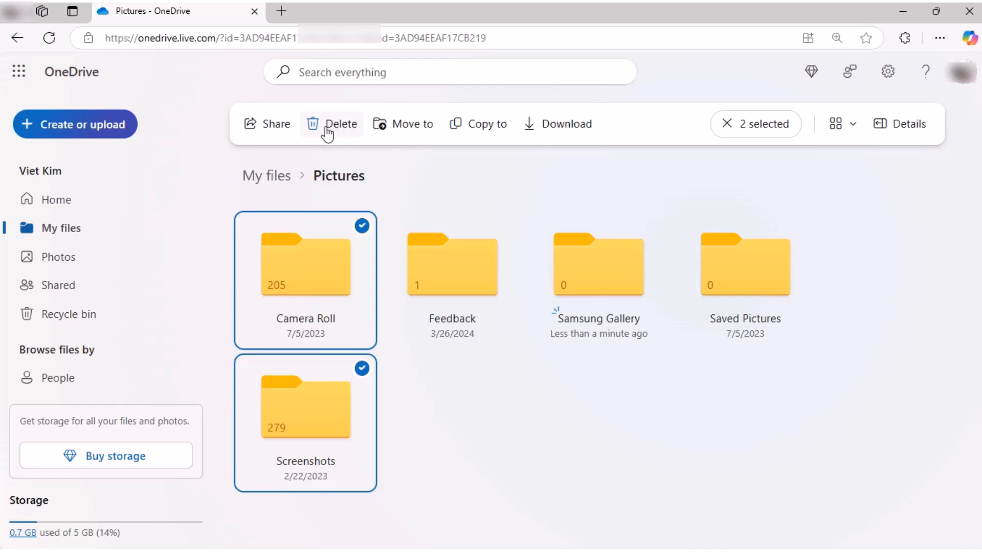
pyautogui.click(340, 124)
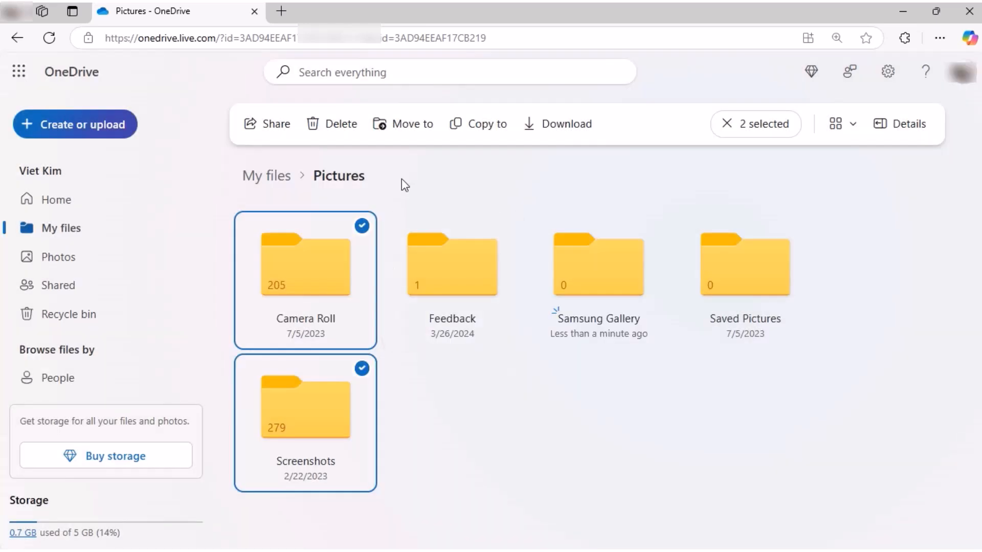
pyautogui.click(331, 123)
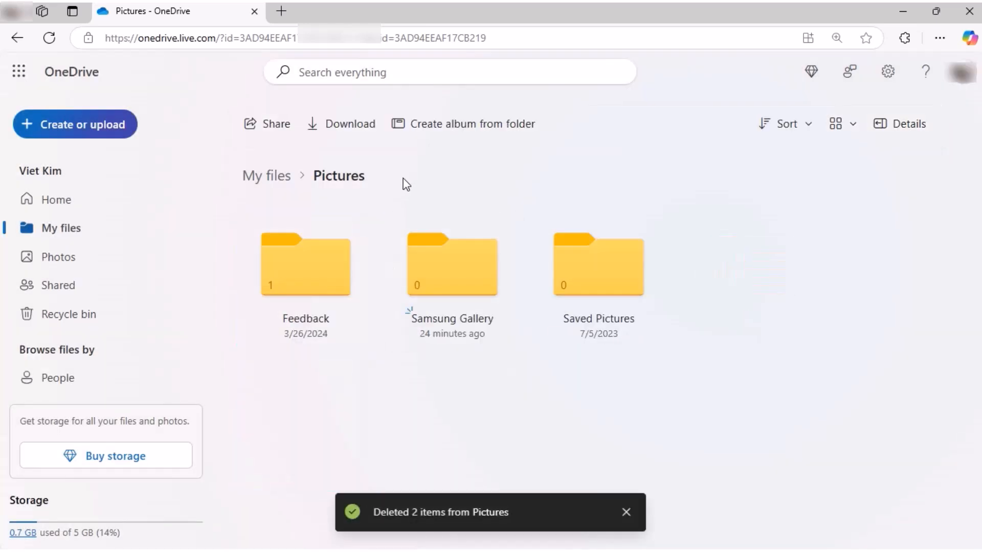
pyautogui.moveTo(68, 314)
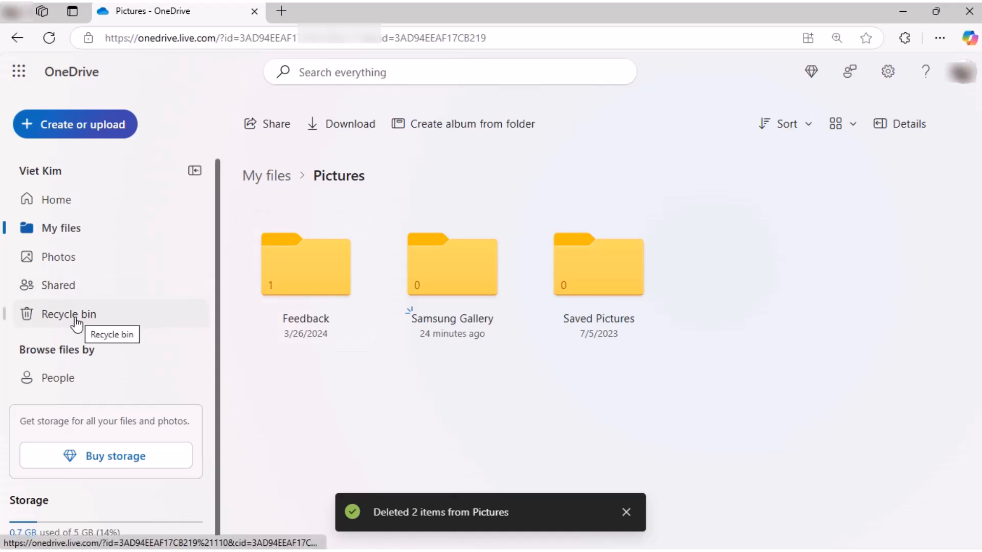
pyautogui.click(69, 314)
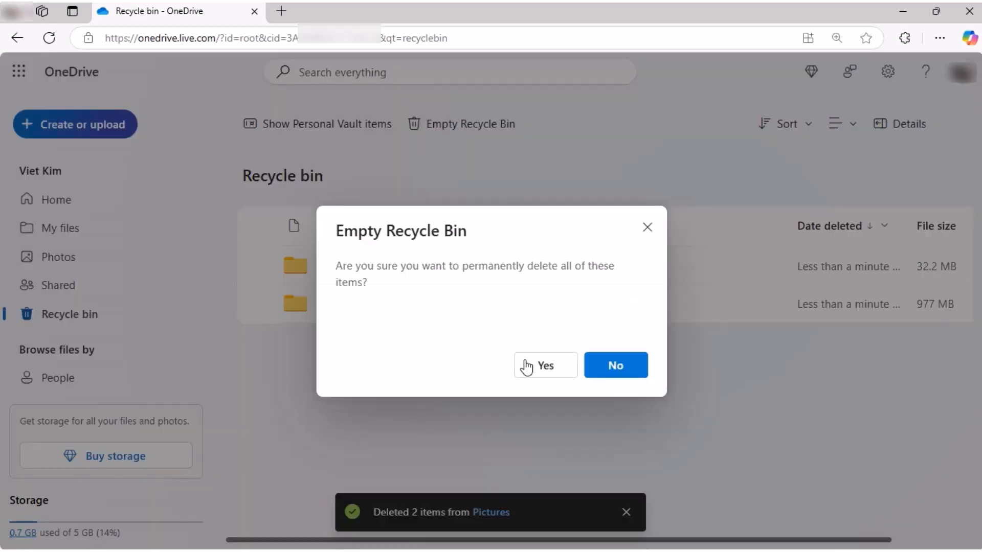
# - Confirm emptying the Recycle bin, return Home and refresh so storage shows 1% of 5 GB used
pyautogui.click(545, 365)
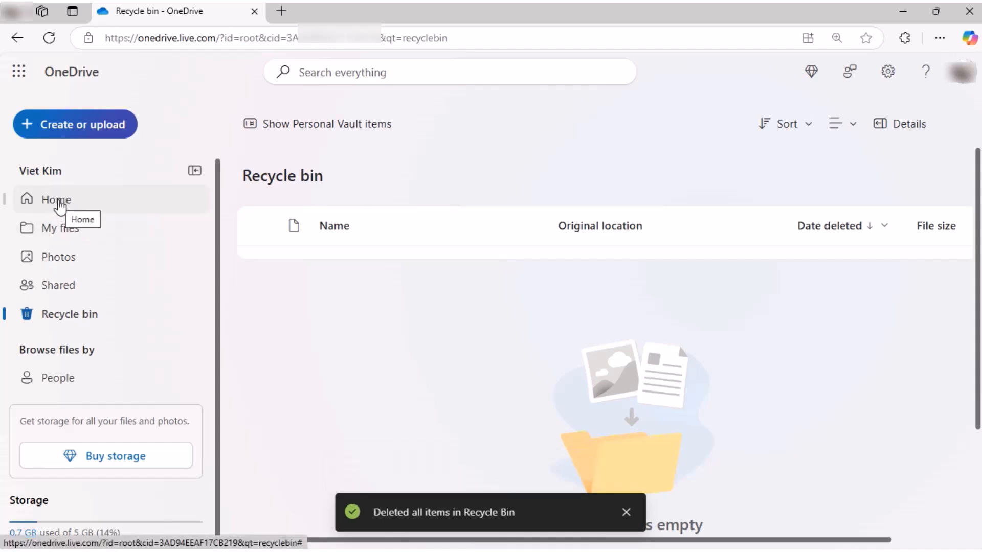
pyautogui.click(55, 200)
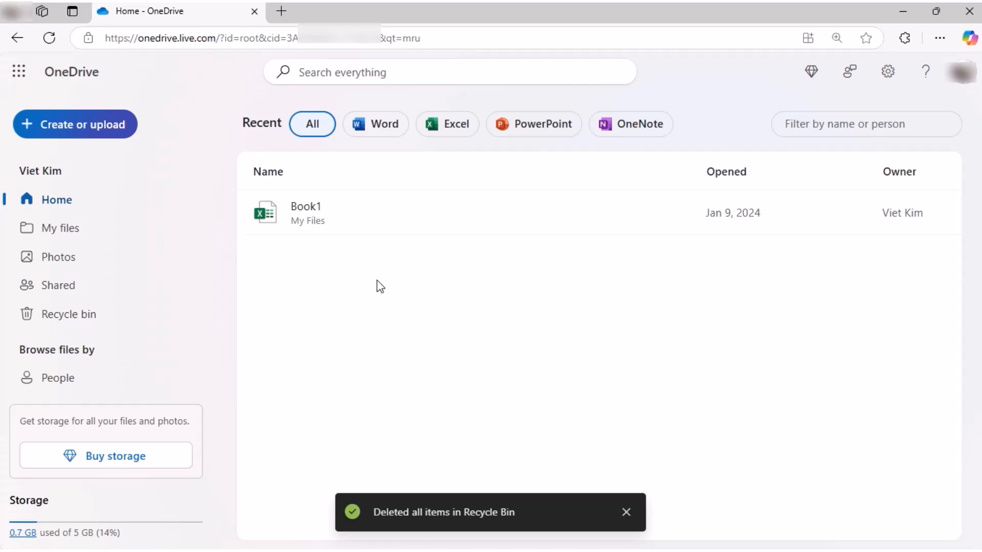
pyautogui.click(50, 38)
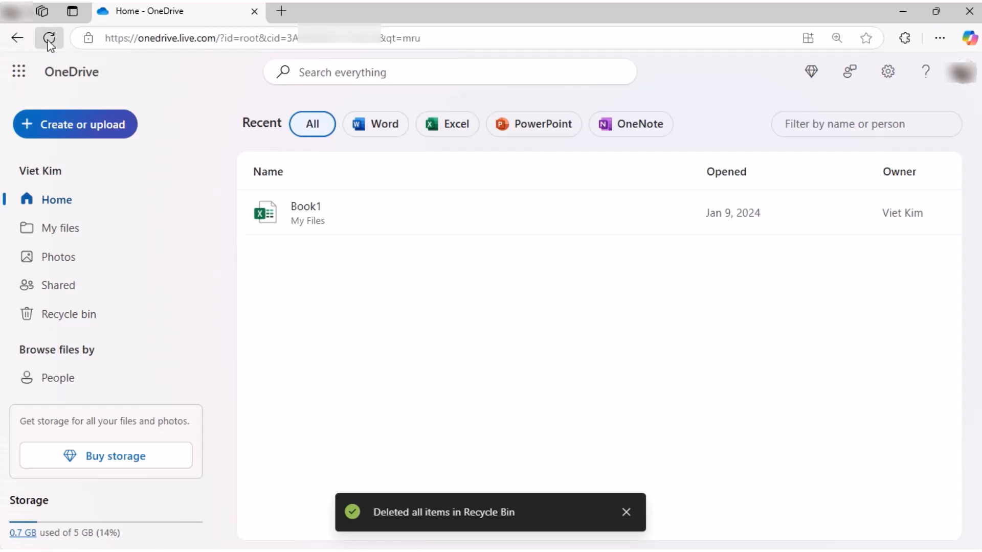
pyautogui.click(50, 37)
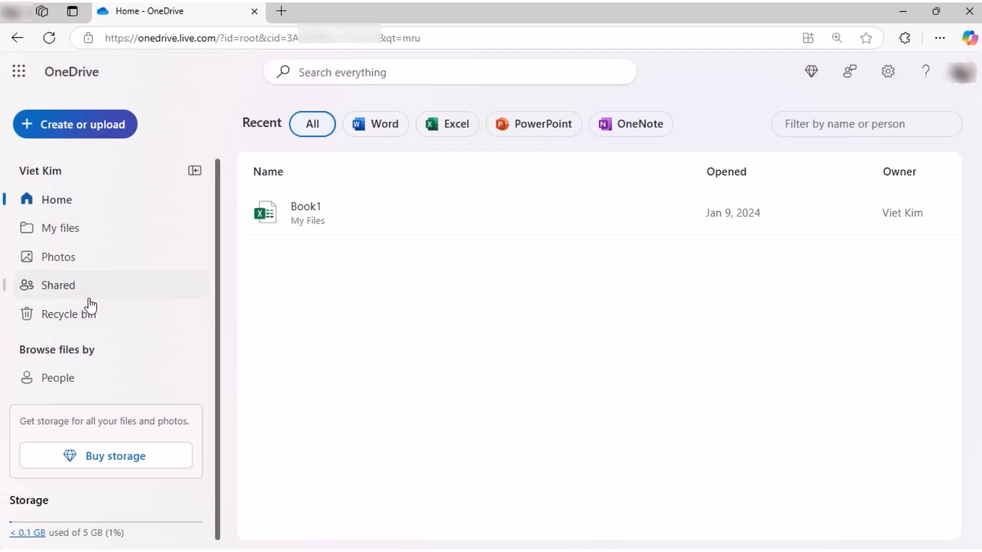
pyautogui.moveTo(60, 228)
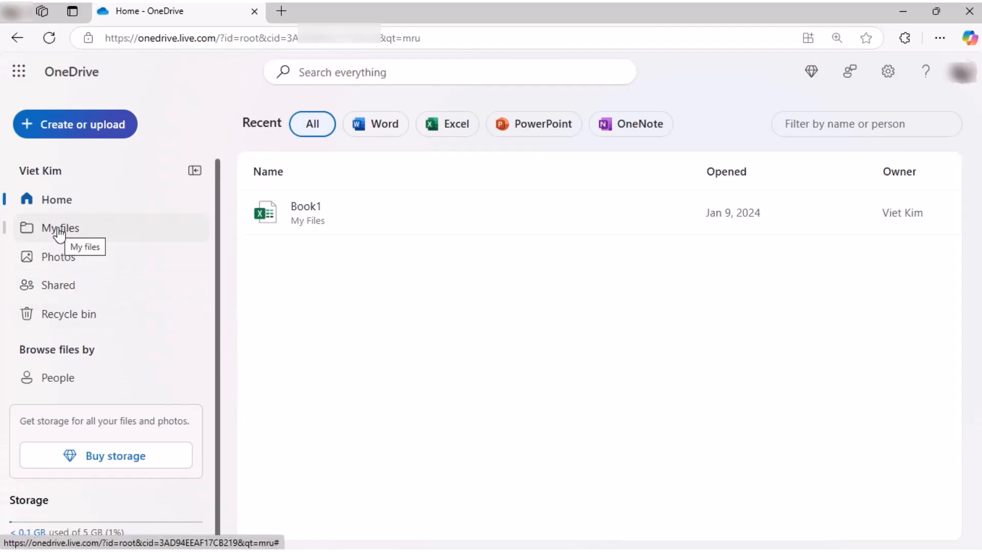
# - Review My files and Photos, then bring up Manage storage confirming under 0.1 GB of 5 GB (1%) used
pyautogui.click(60, 228)
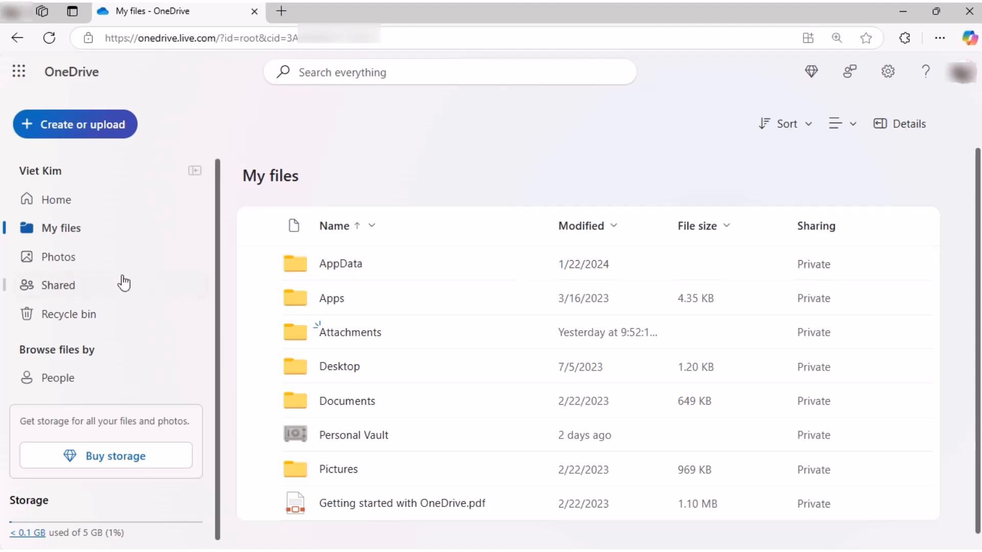
pyautogui.click(58, 256)
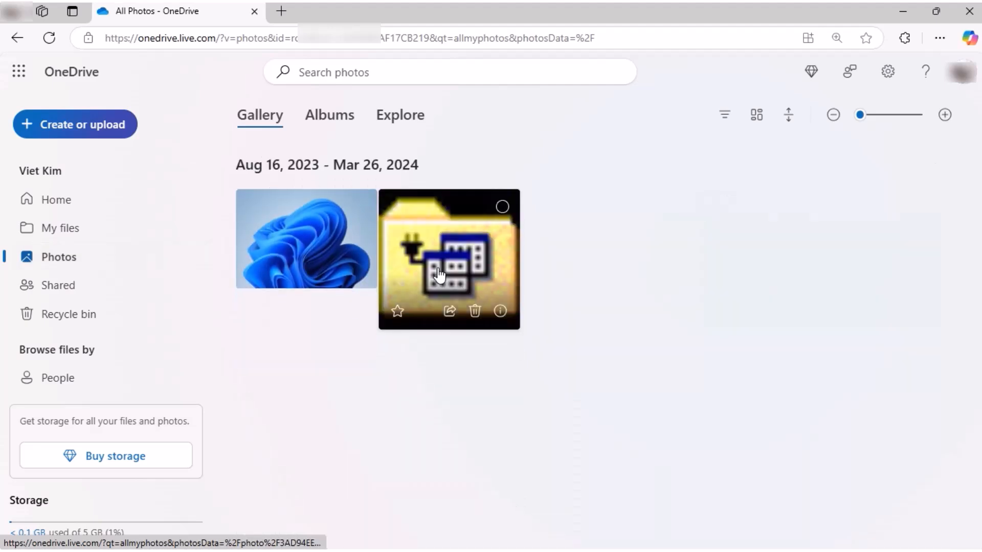
pyautogui.moveTo(342, 359)
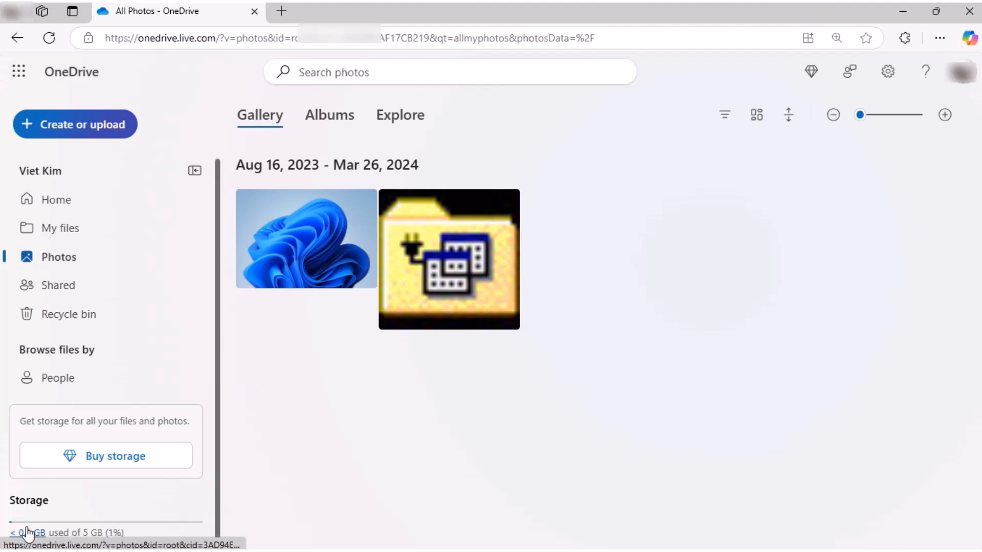
pyautogui.click(24, 532)
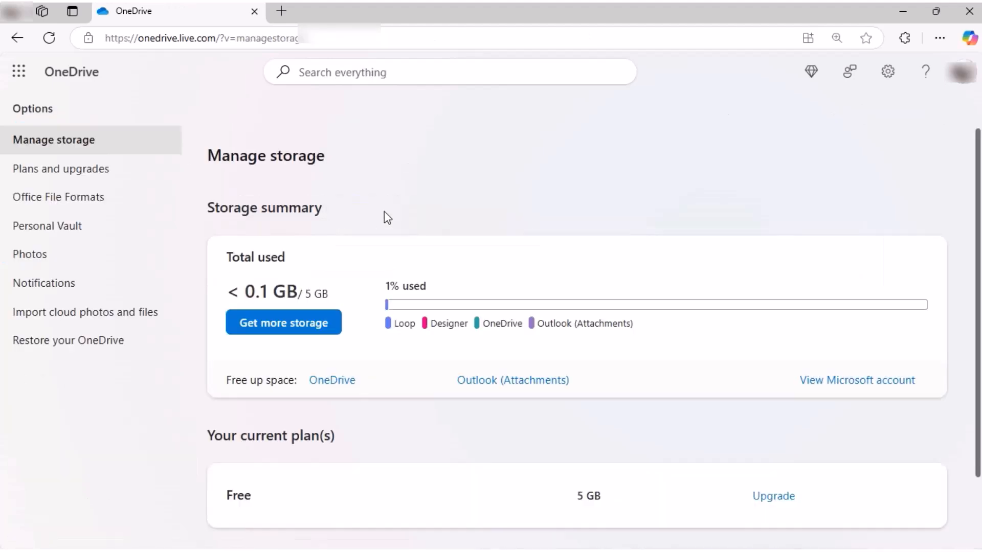
pyautogui.moveTo(612, 283)
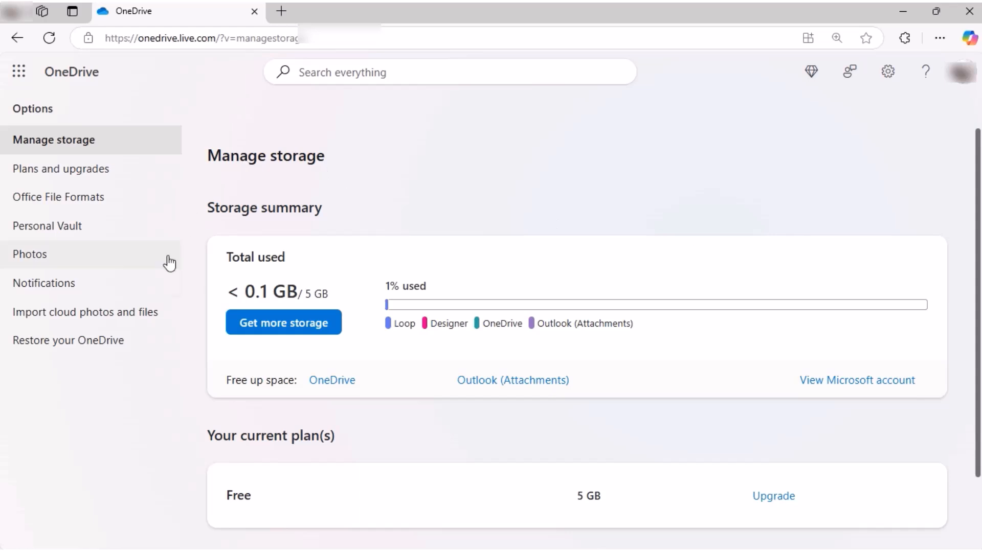
pyautogui.moveTo(680, 421)
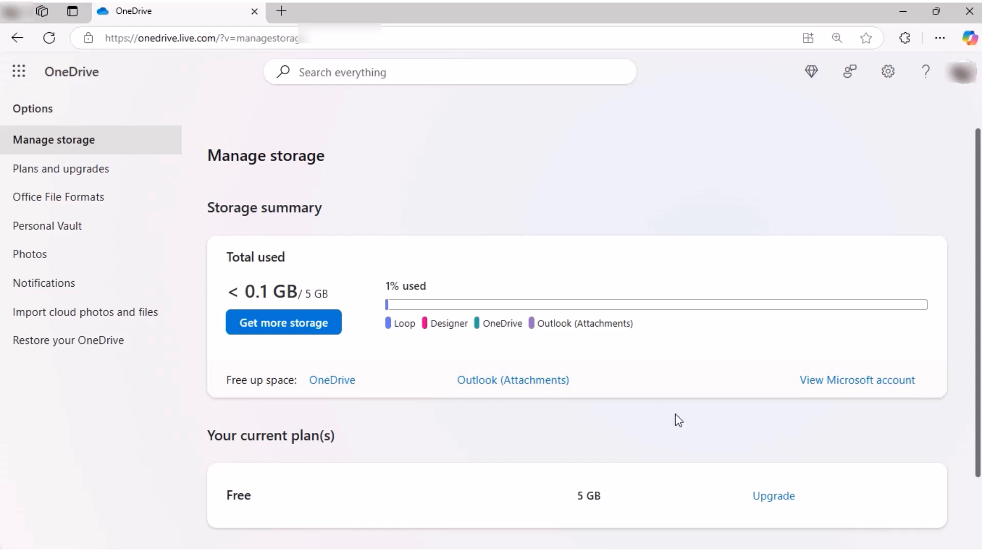